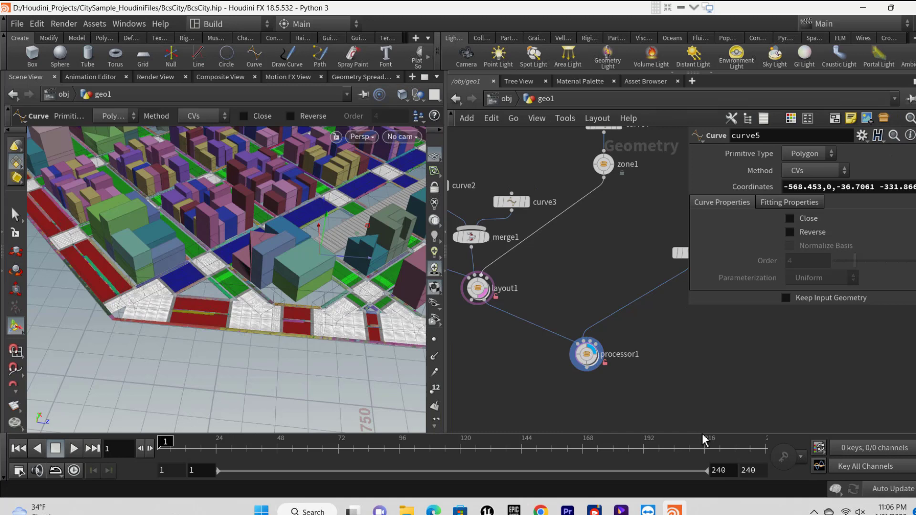
# Dive from the city layout through processor1 and FREEWAY into connections_blank
pyautogui.click(476, 288)
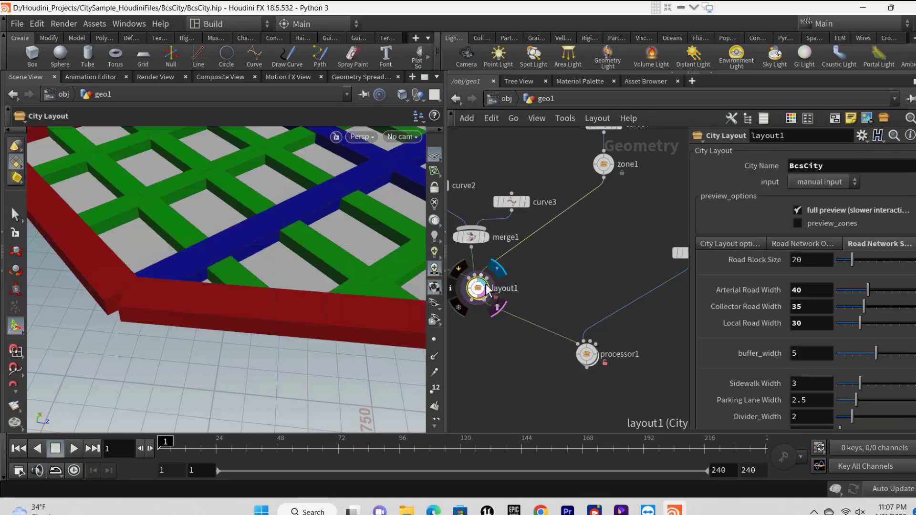
pyautogui.click(586, 354)
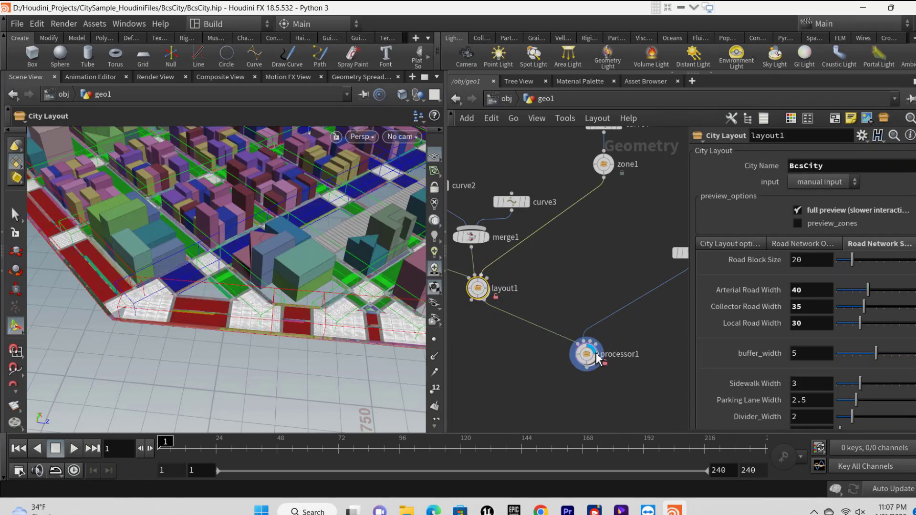
pyautogui.doubleClick(588, 353)
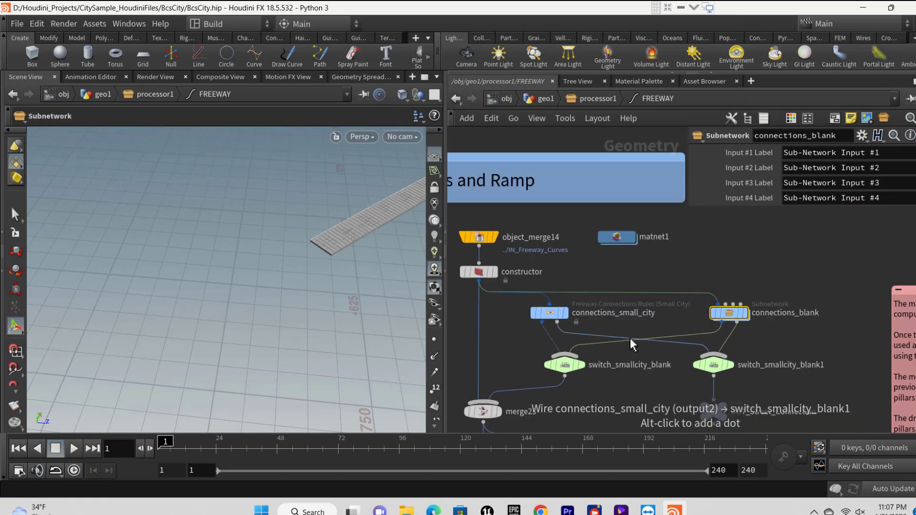
pyautogui.doubleClick(729, 312)
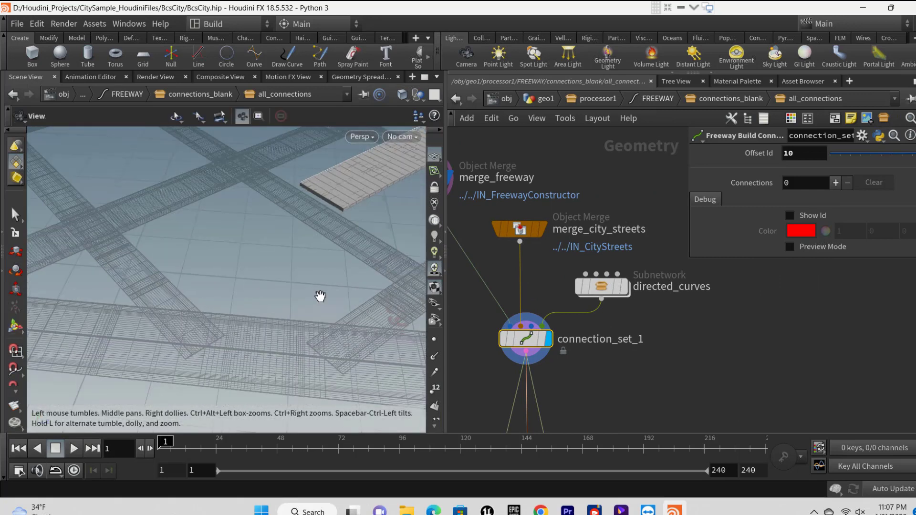
# Add two street exit connections to connection_set_1, framing the curved ramp above the streets
pyautogui.click(835, 183)
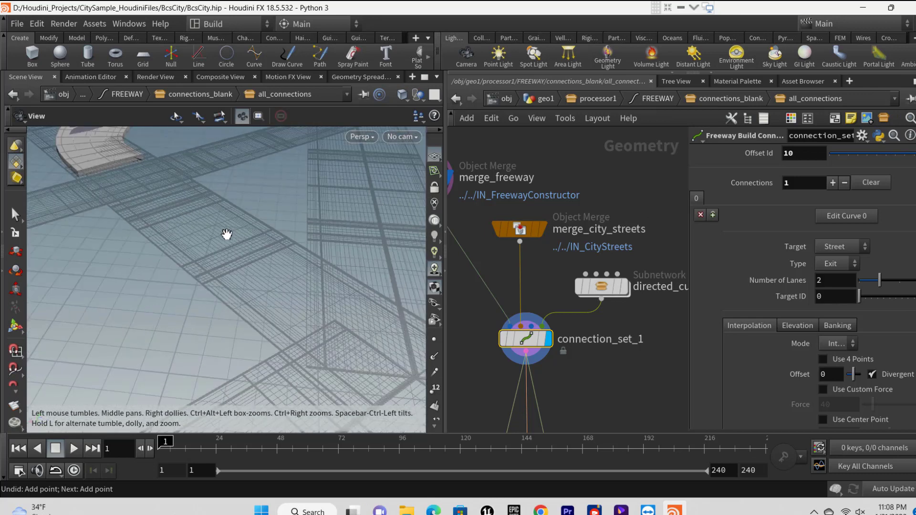
pyautogui.moveTo(228, 234); pyautogui.dragTo(355, 295)
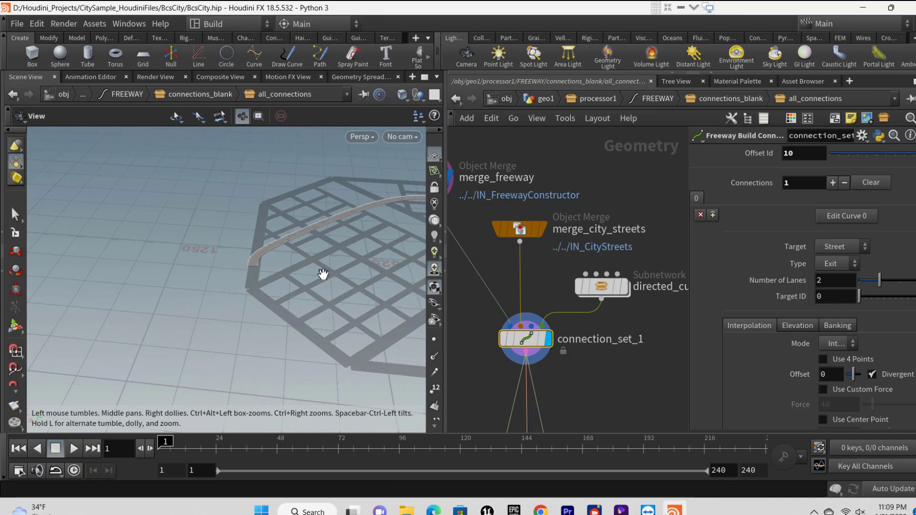
pyautogui.moveTo(323, 274); pyautogui.dragTo(215, 274)
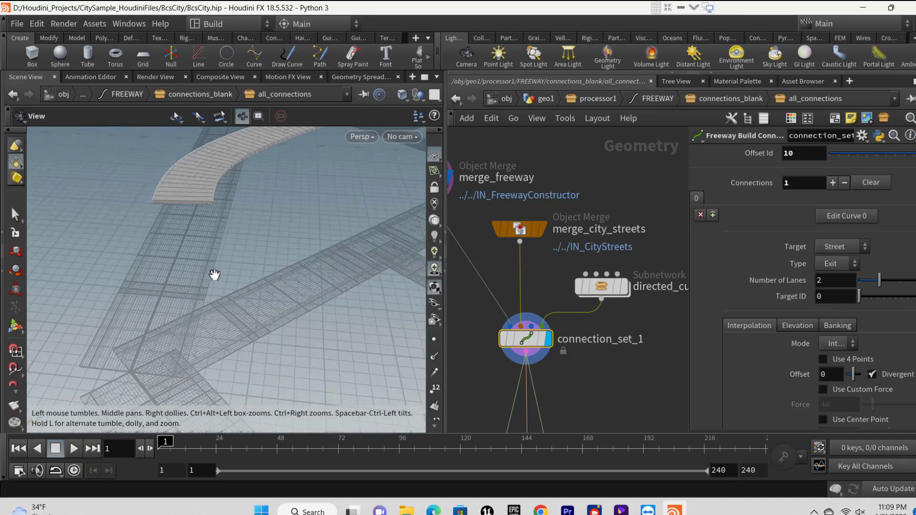
pyautogui.click(832, 182)
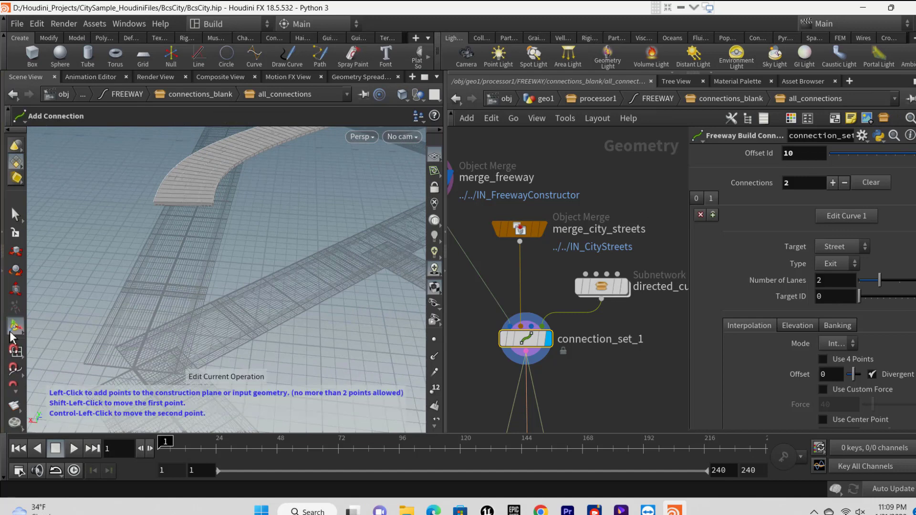
pyautogui.moveTo(187, 210)
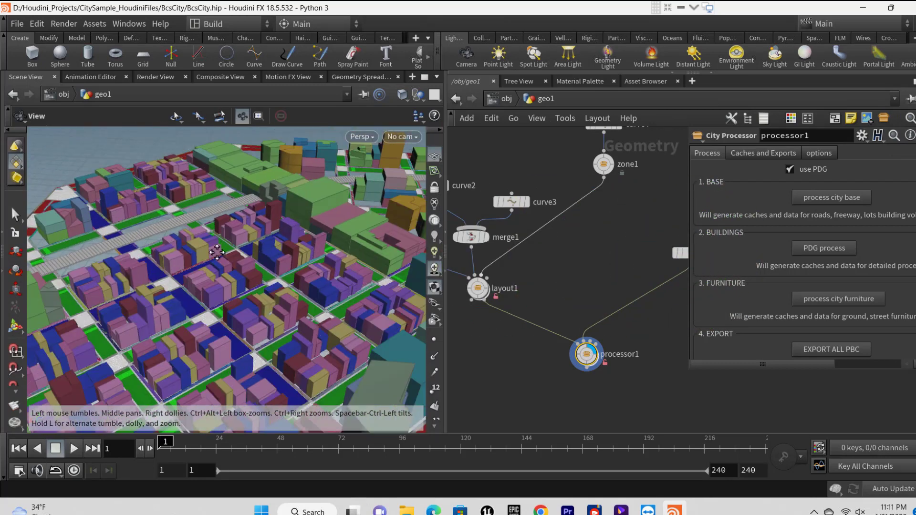
# Unlock processor2 with Allow Editing of Contents from its node menu
pyautogui.moveTo(216, 251); pyautogui.dragTo(281, 228)
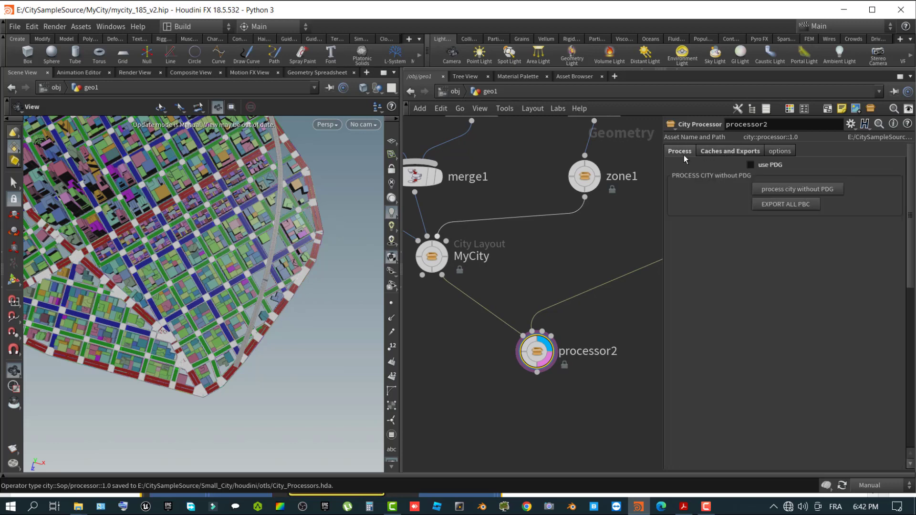
pyautogui.moveTo(535, 350)
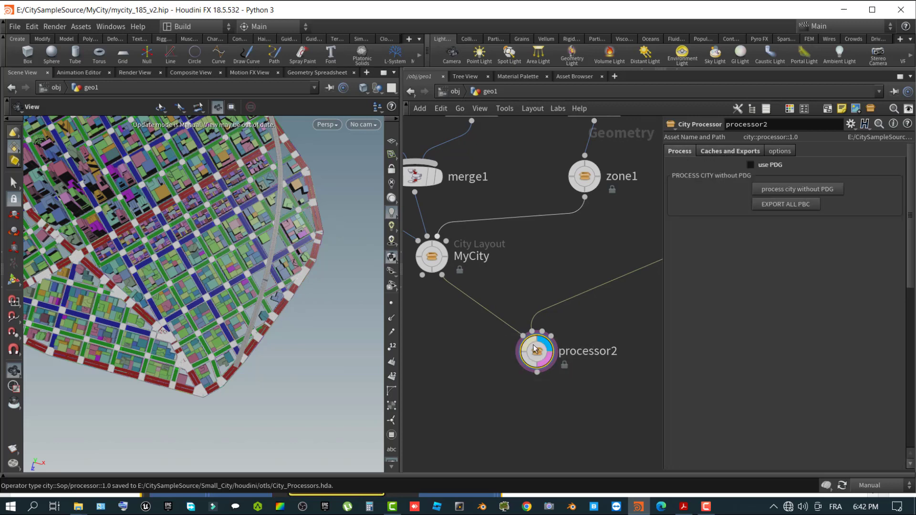
pyautogui.rightClick(536, 350)
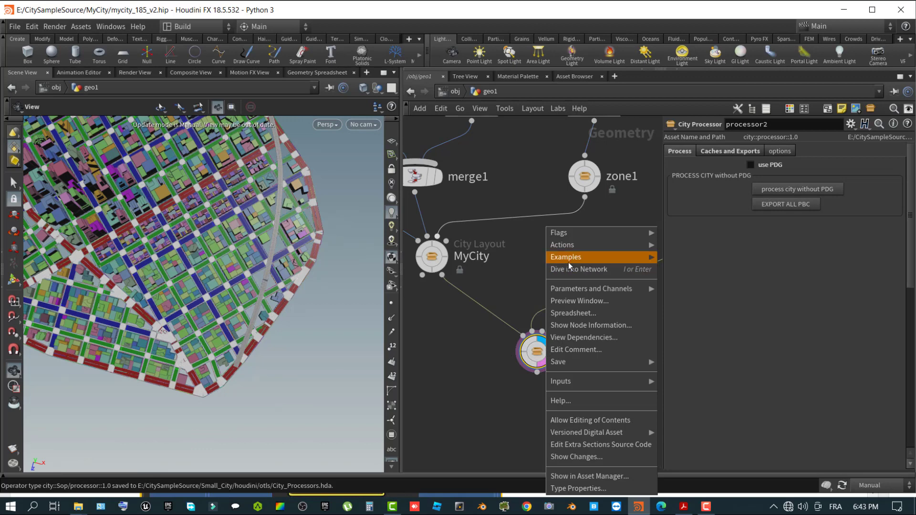
pyautogui.moveTo(586, 432)
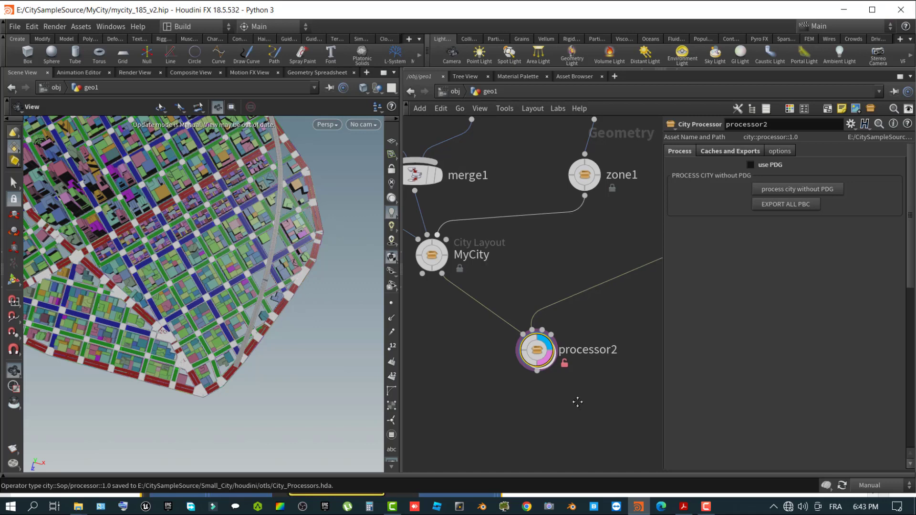
pyautogui.rightClick(536, 349)
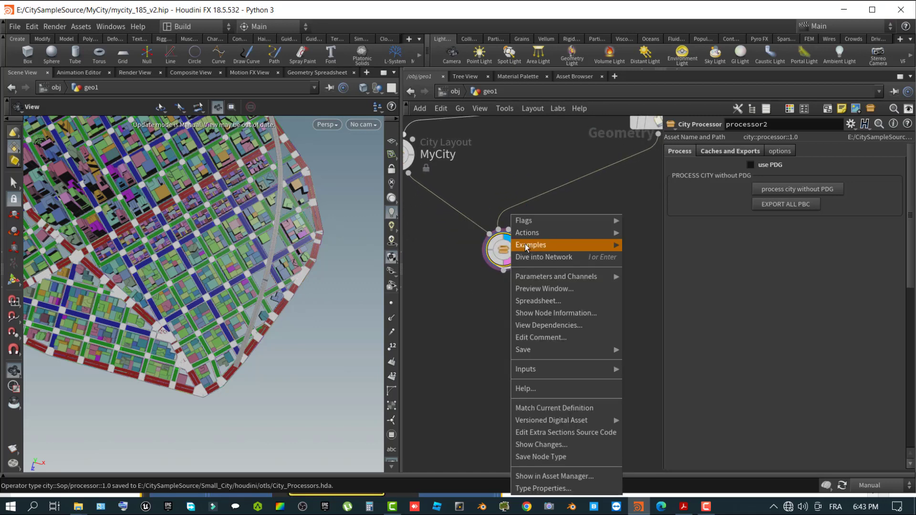
pyautogui.click(543, 258)
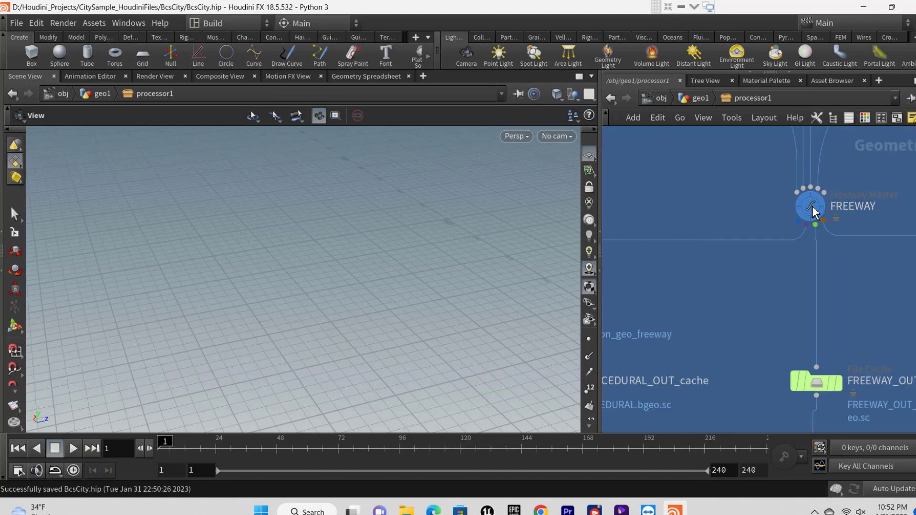
# Dive through FREEWAY into connections_blank and frame the all_connections node
pyautogui.doubleClick(810, 206)
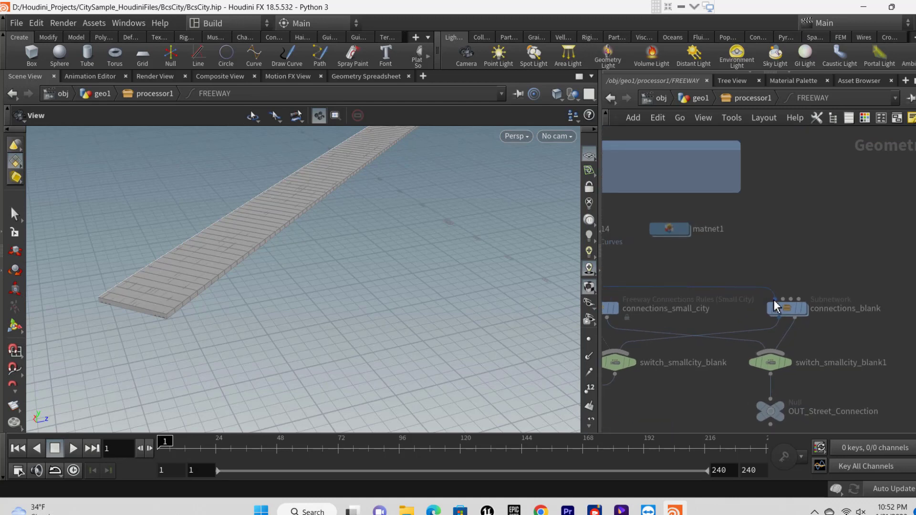
pyautogui.doubleClick(788, 308)
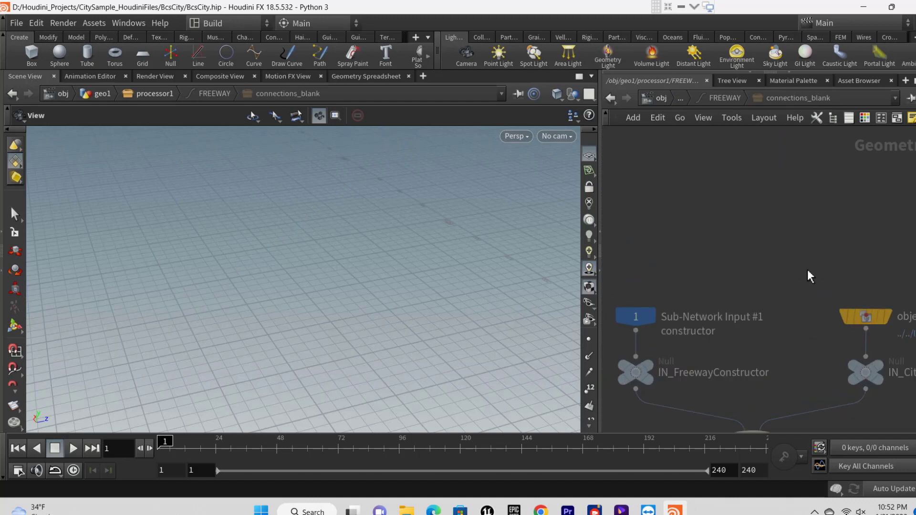
pyautogui.scroll(-3)
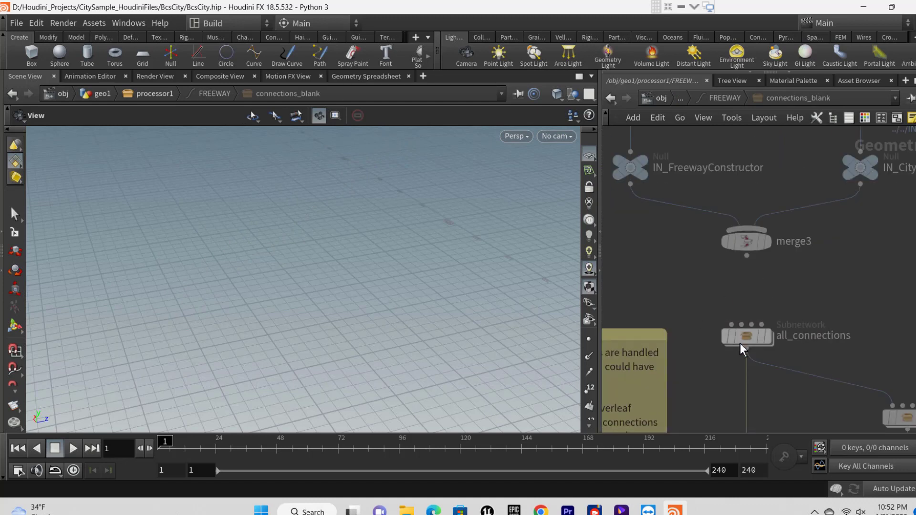
# Enter the all_connections subnetwork to reach connection_set_1
pyautogui.doubleClick(747, 336)
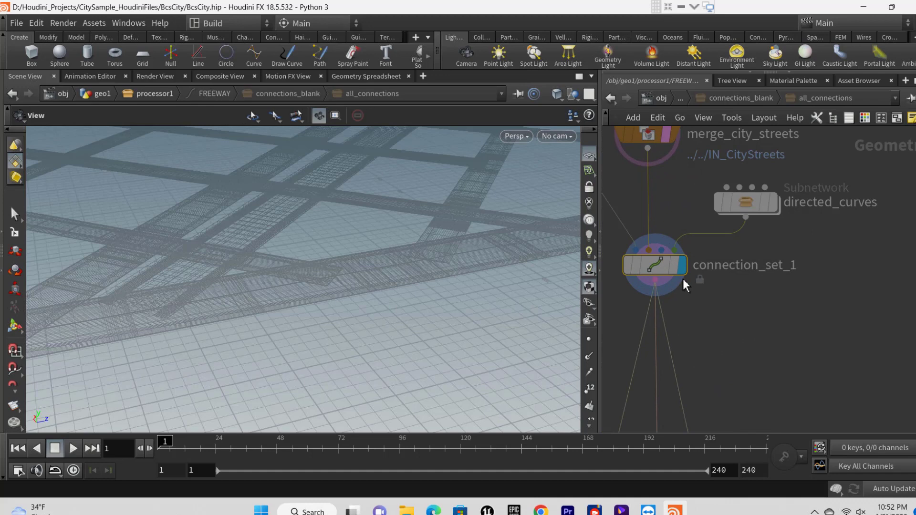
pyautogui.moveTo(768, 350)
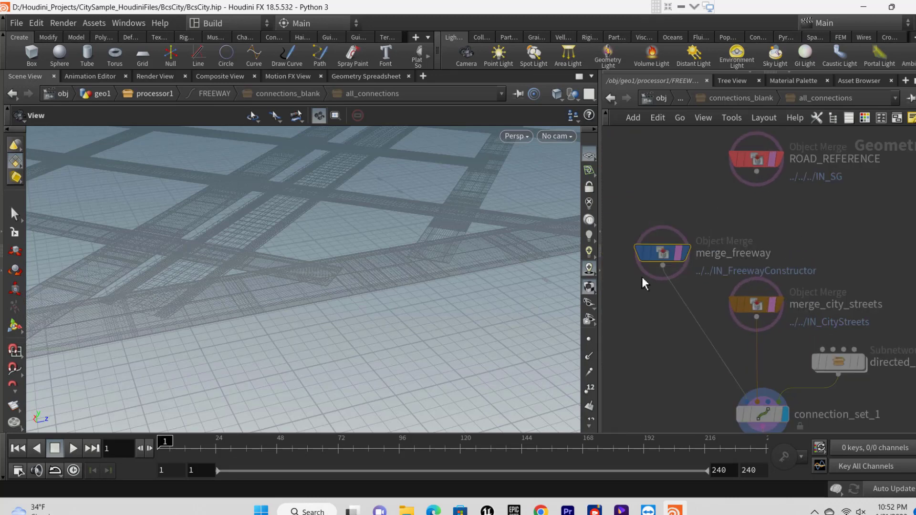
pyautogui.moveTo(729, 193)
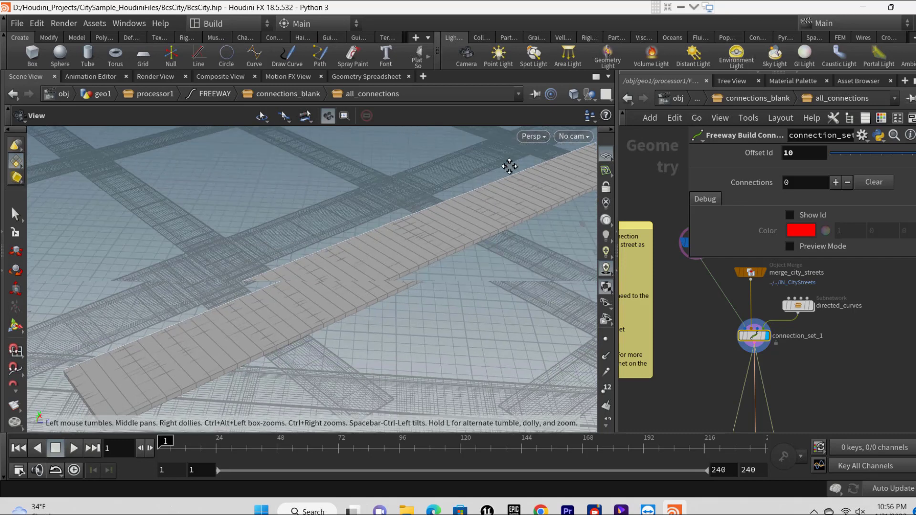
# Add connection 0, a two-lane street exit, after orbiting to the freeway's end
pyautogui.moveTo(508, 168); pyautogui.dragTo(524, 156)
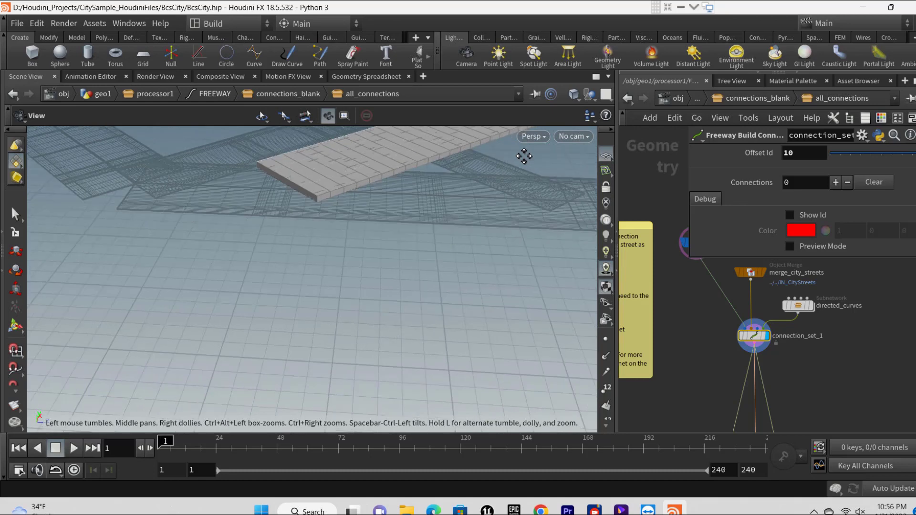
pyautogui.click(834, 181)
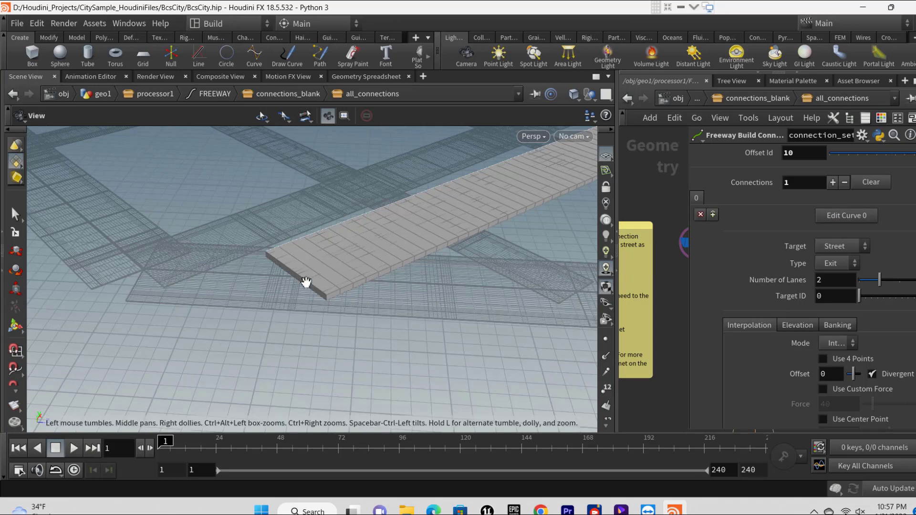
pyautogui.moveTo(15, 213)
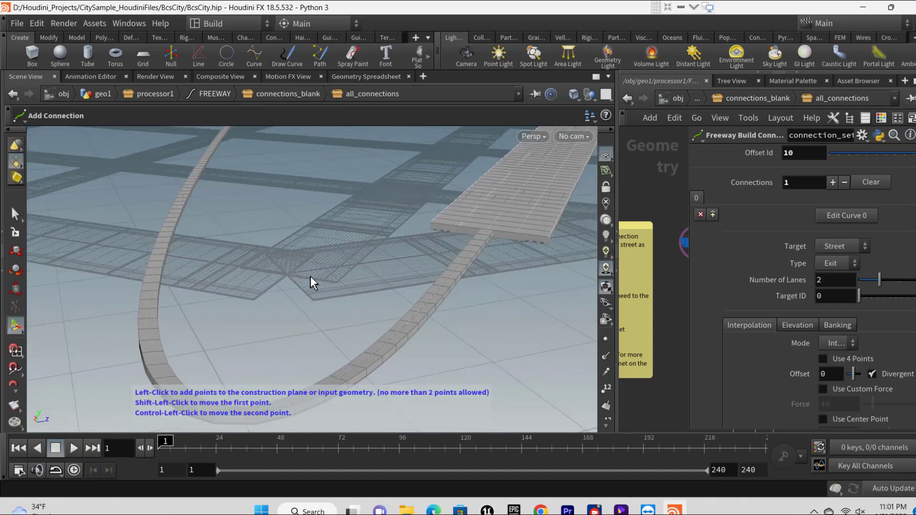
pyautogui.moveTo(158, 265)
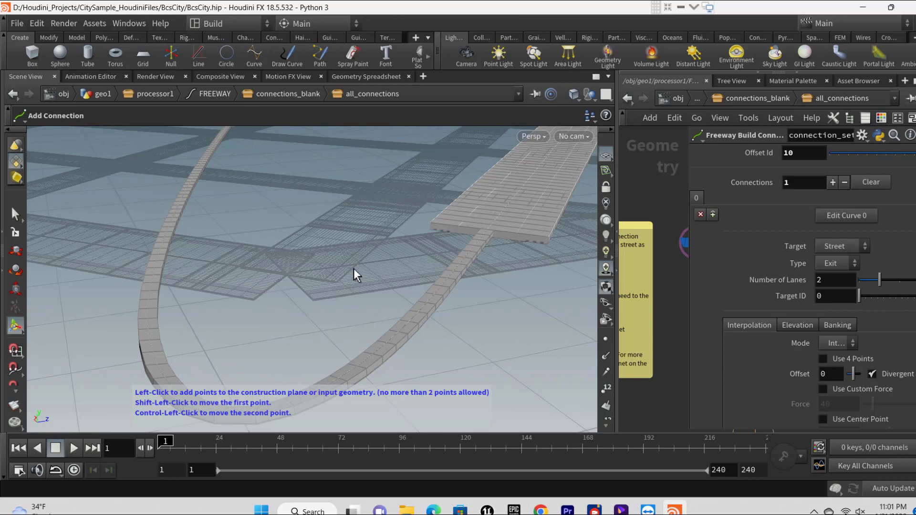
pyautogui.moveTo(382, 276)
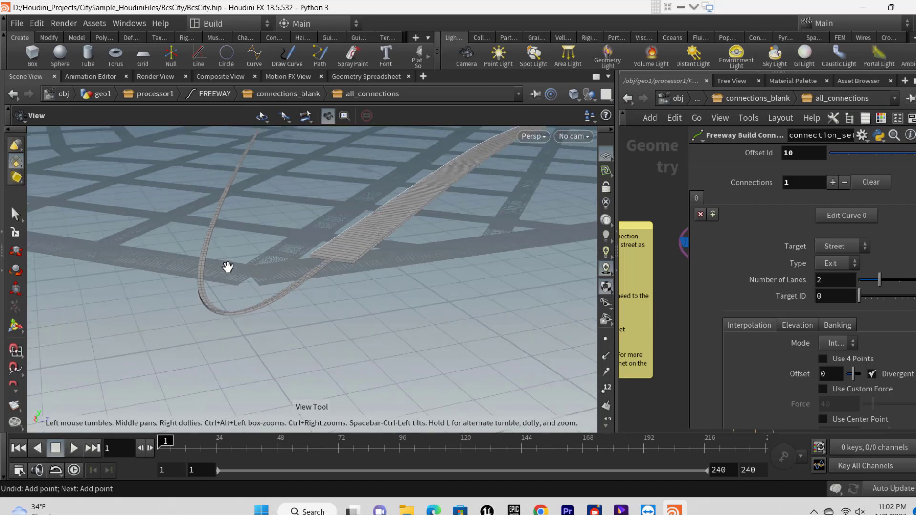
# Orbit over the street grid while shaping the ramp curve from the freeway end
pyautogui.moveTo(228, 267); pyautogui.dragTo(241, 258)
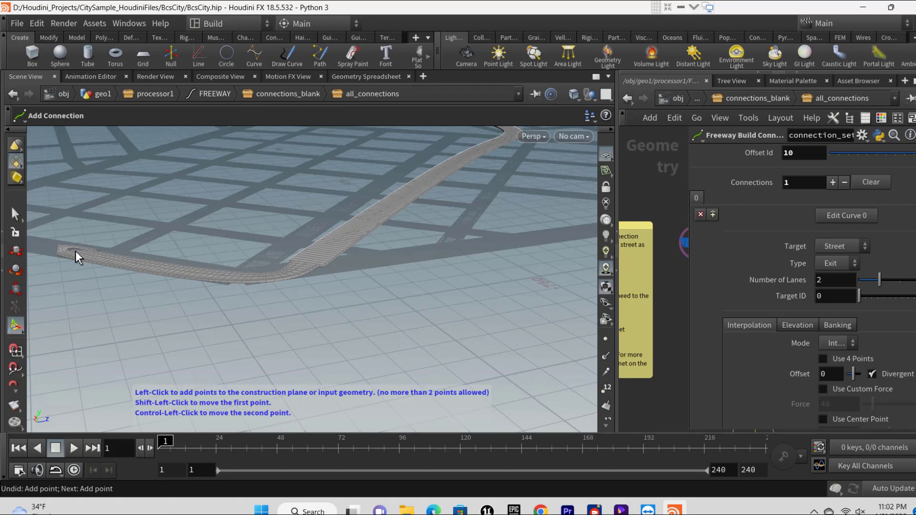
pyautogui.moveTo(212, 260)
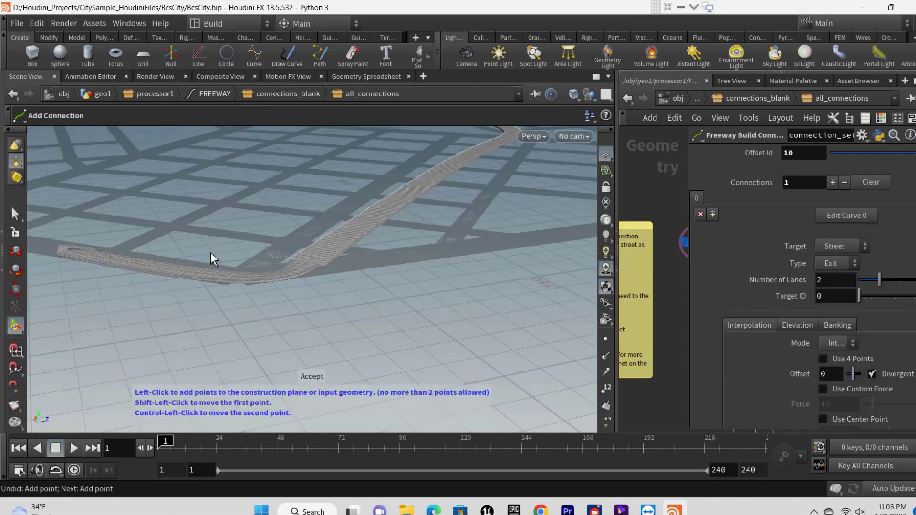
pyautogui.moveTo(320, 383)
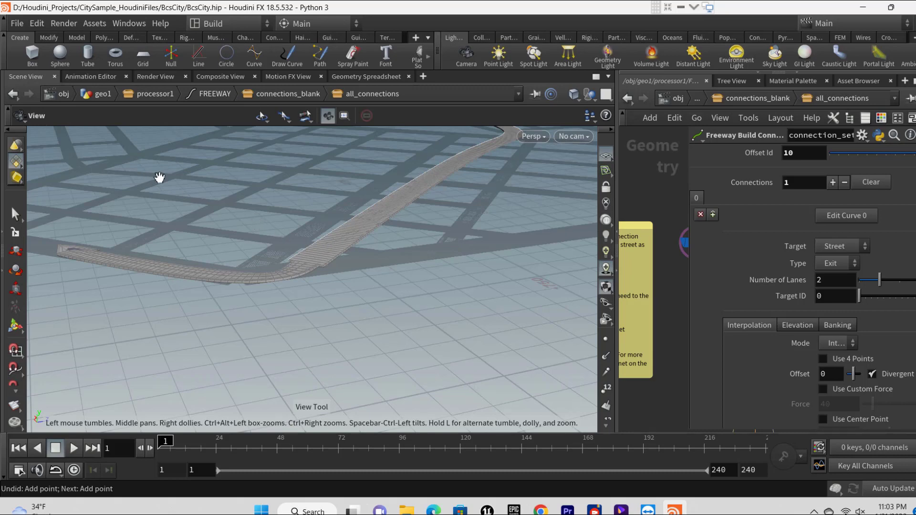
pyautogui.moveTo(160, 177); pyautogui.dragTo(479, 237)
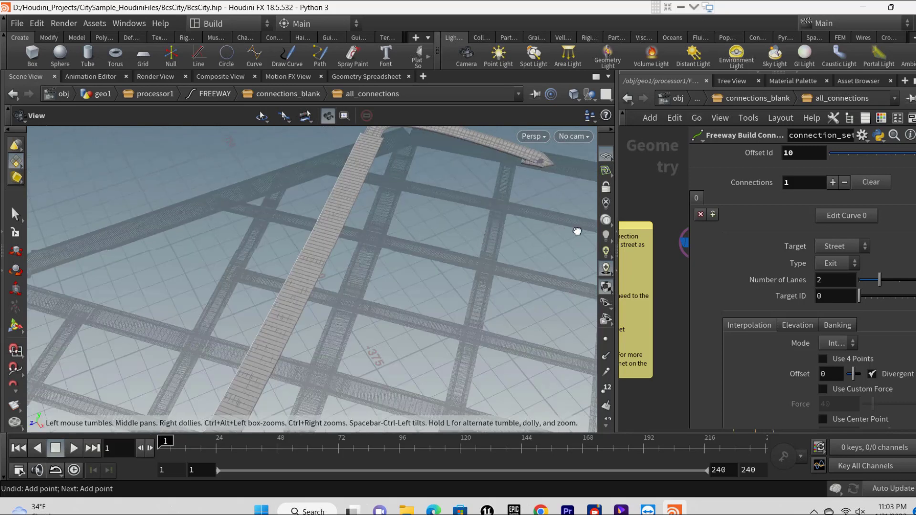
pyautogui.moveTo(576, 231); pyautogui.dragTo(464, 252)
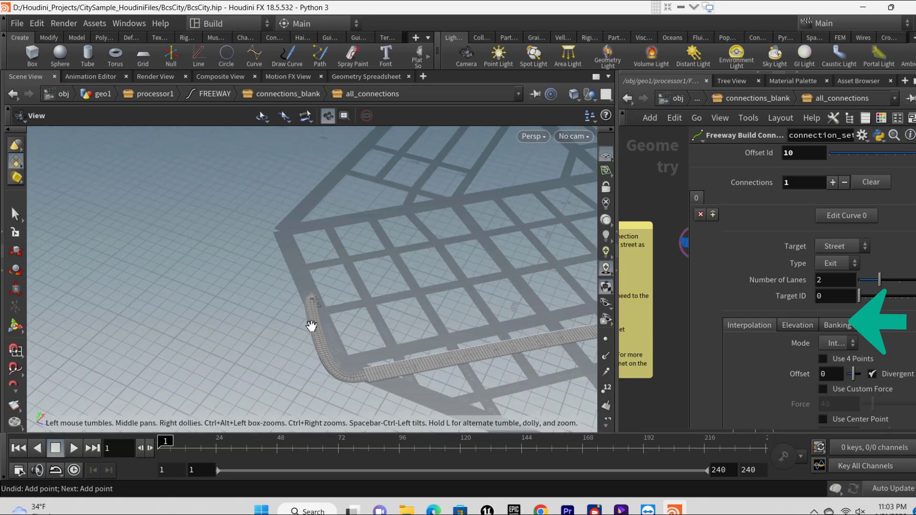
pyautogui.moveTo(311, 326); pyautogui.dragTo(418, 328)
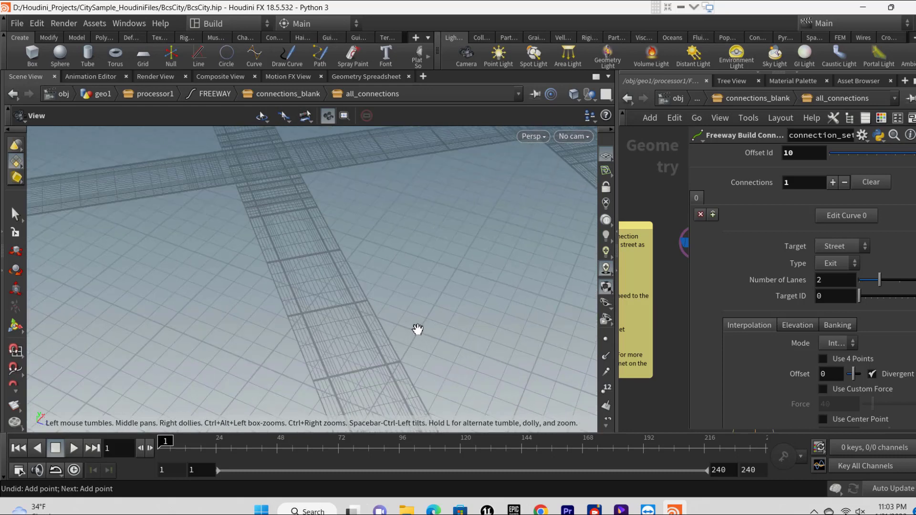
pyautogui.moveTo(417, 329); pyautogui.dragTo(281, 321)
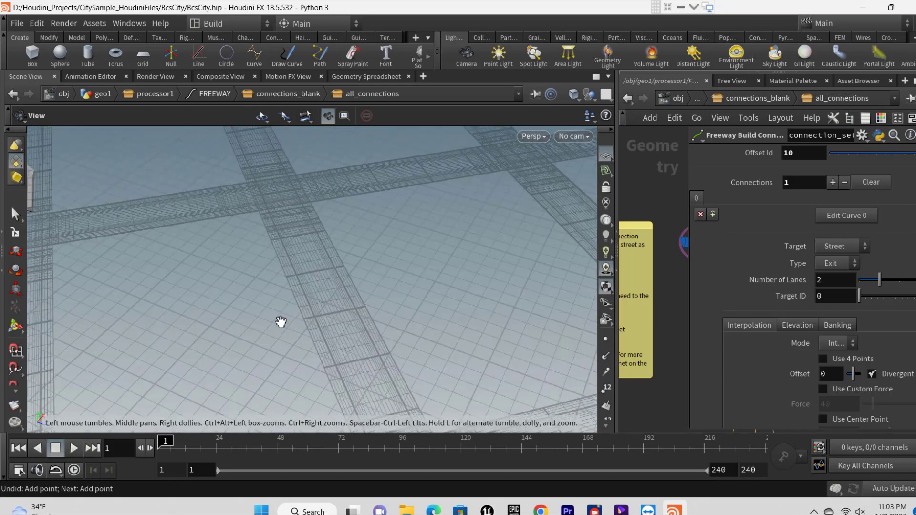
pyautogui.moveTo(281, 321); pyautogui.dragTo(197, 297)
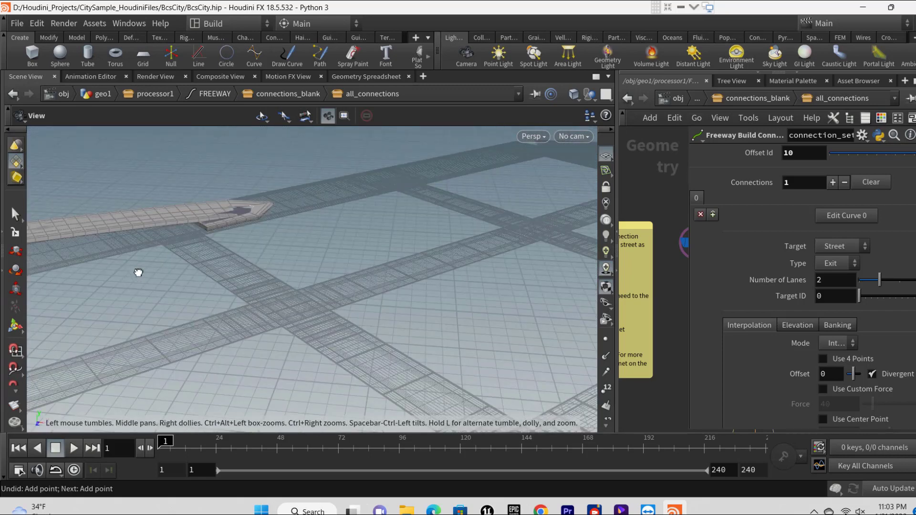
pyautogui.moveTo(138, 272); pyautogui.dragTo(198, 286)
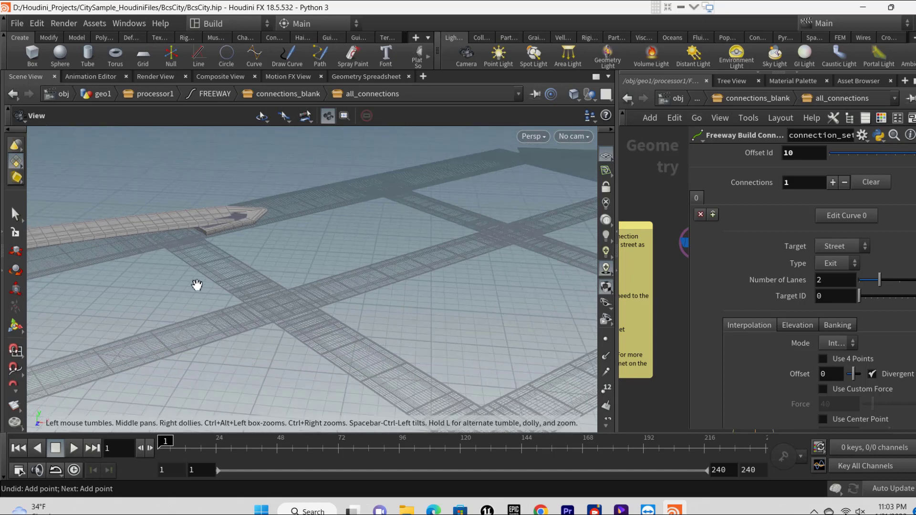